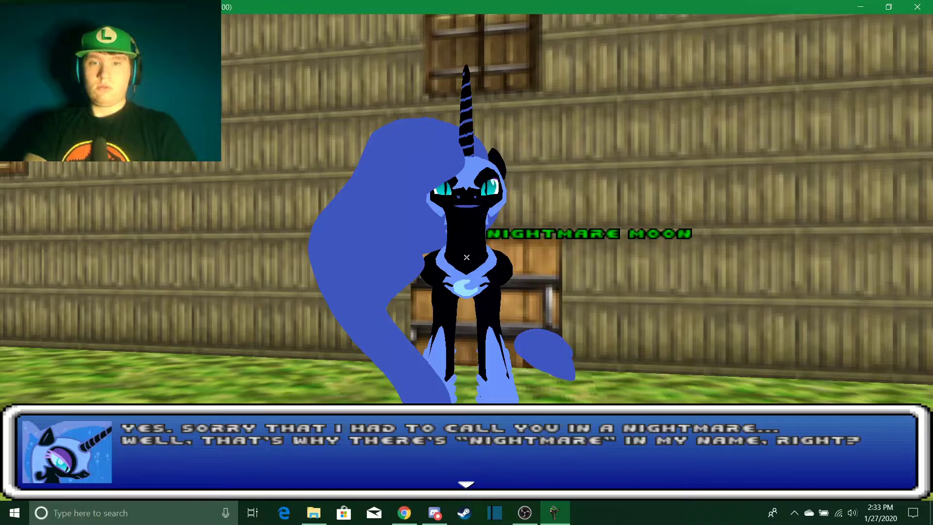
# Advance Nightmare Moon's dialogue from her apology to wanting the potion that sealed Pinkamena
pyautogui.click(465, 483)
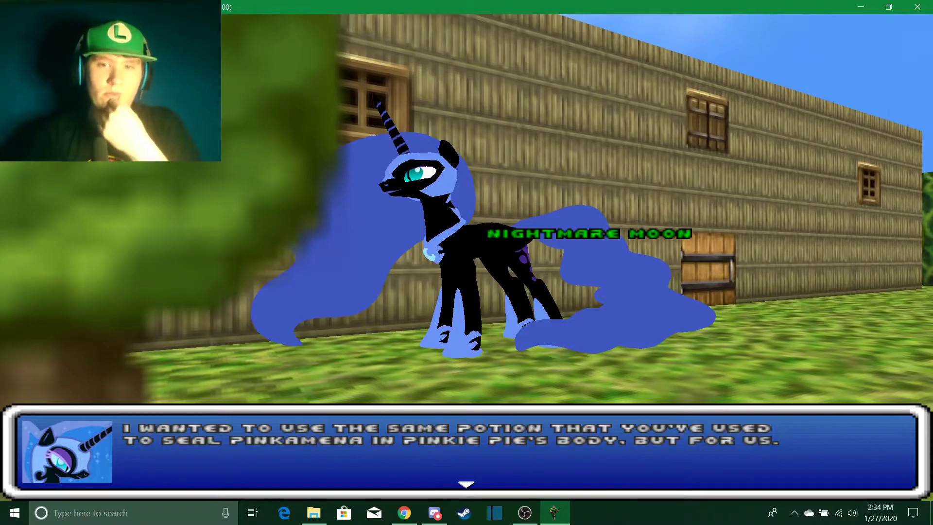
pyautogui.click(466, 485)
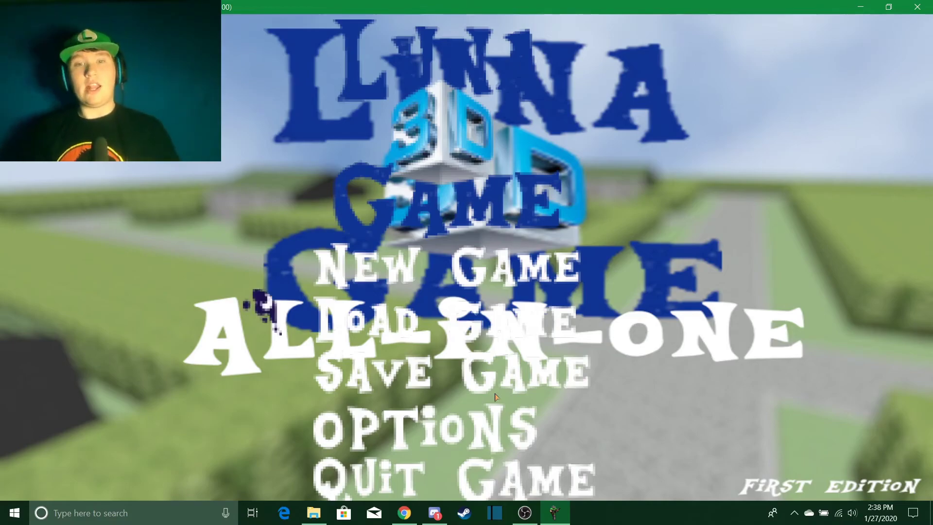
pyautogui.moveTo(704, 395)
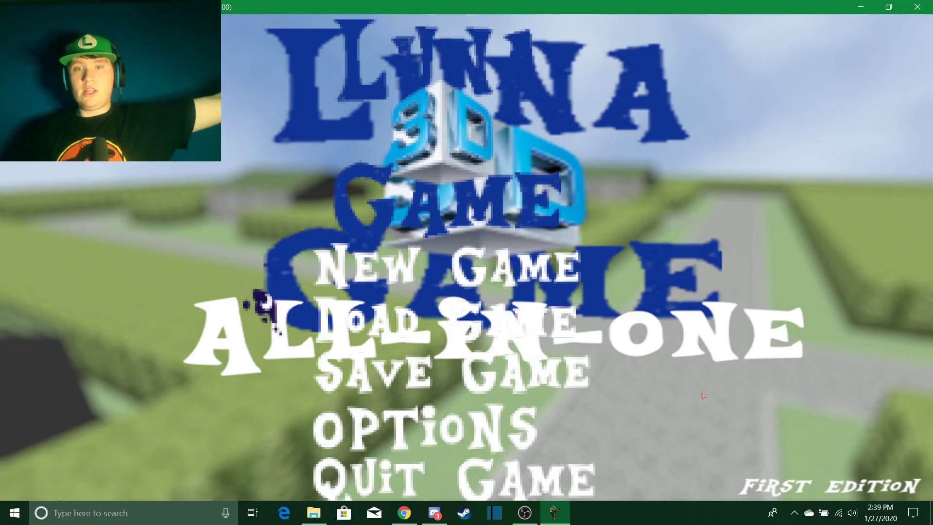